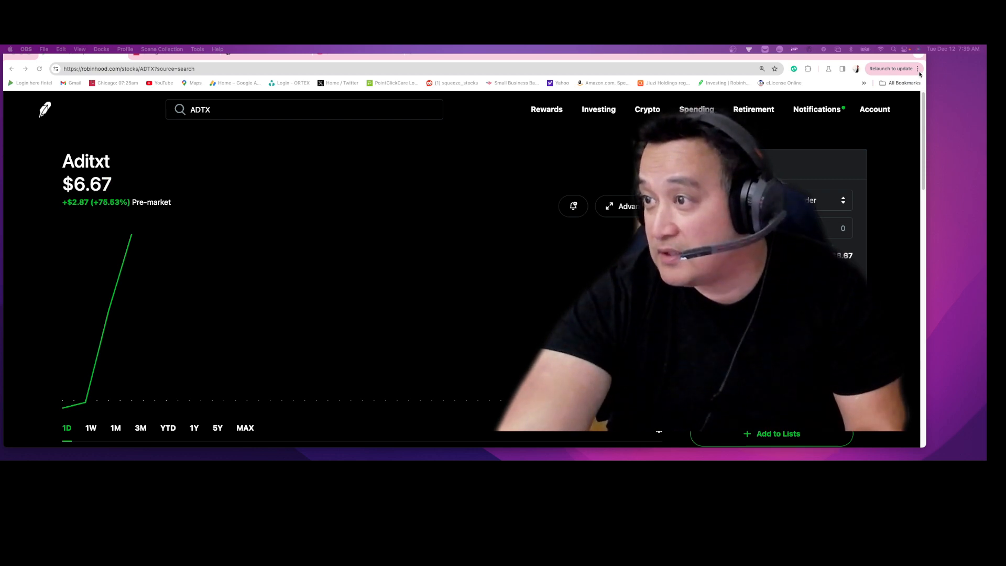
Step: Zoom the Robinhood Aditxt page in stepwise to 300% from Chrome's menu zoom control
click(919, 69)
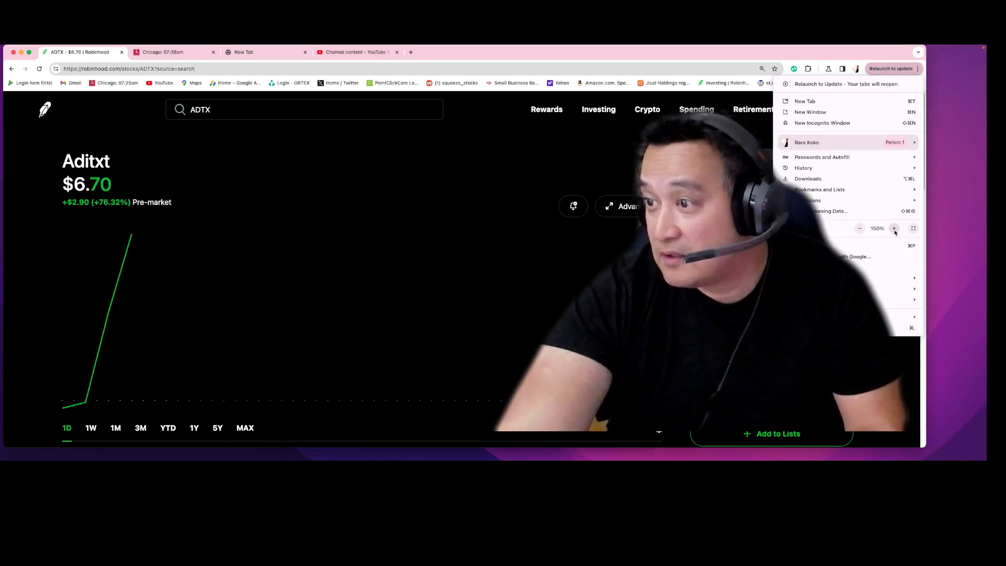
click(894, 229)
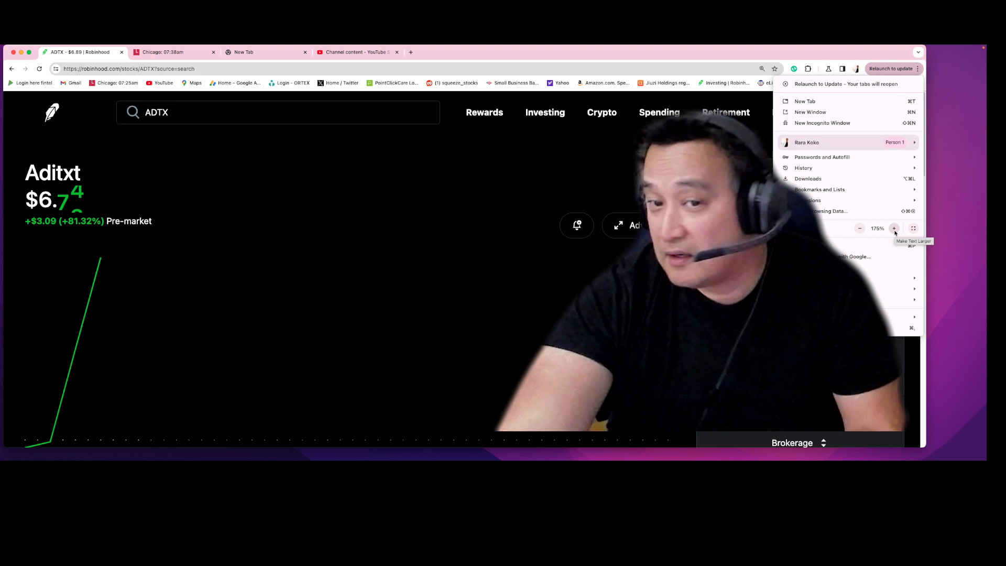
click(894, 228)
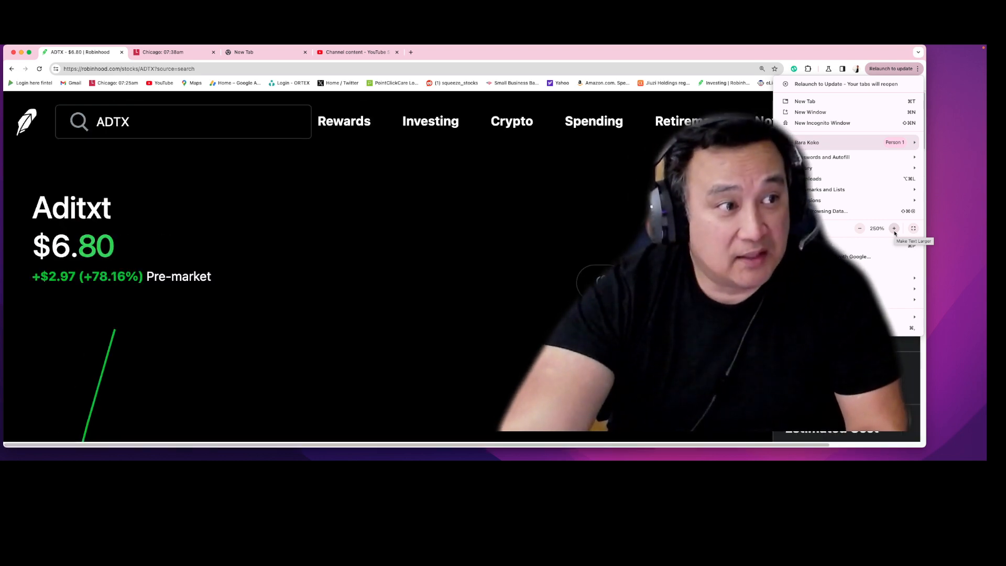
click(894, 229)
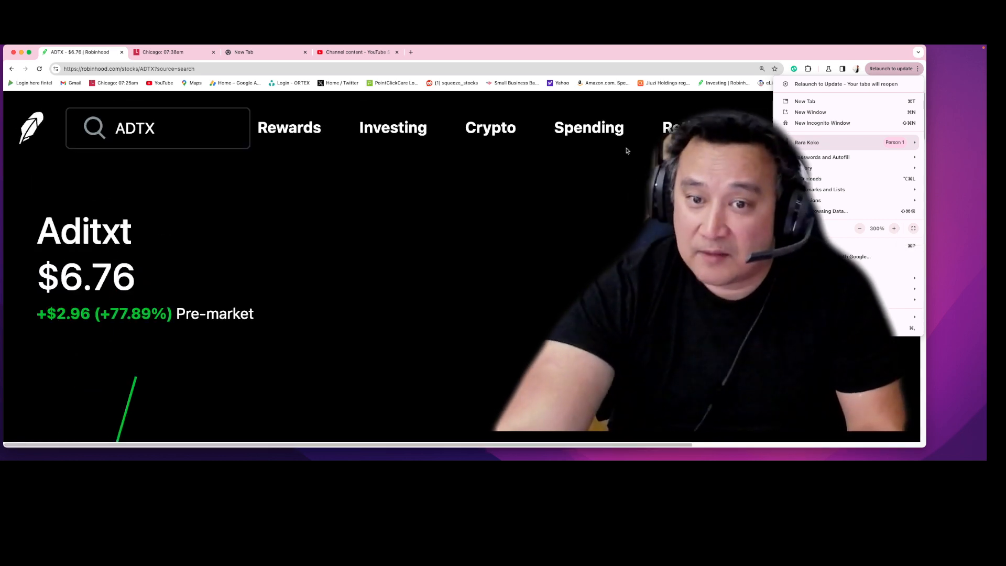